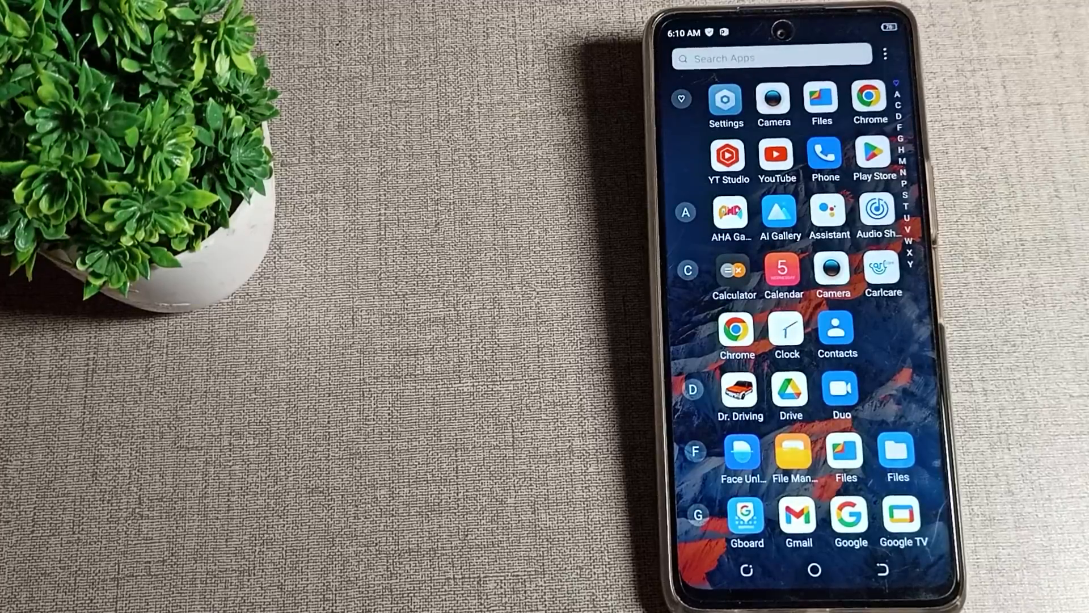
- Scroll the app drawer to Settings and go to the Sound & vibration page
{"action": "scroll", "scroll_direction": "down", "scroll_amount": 3}
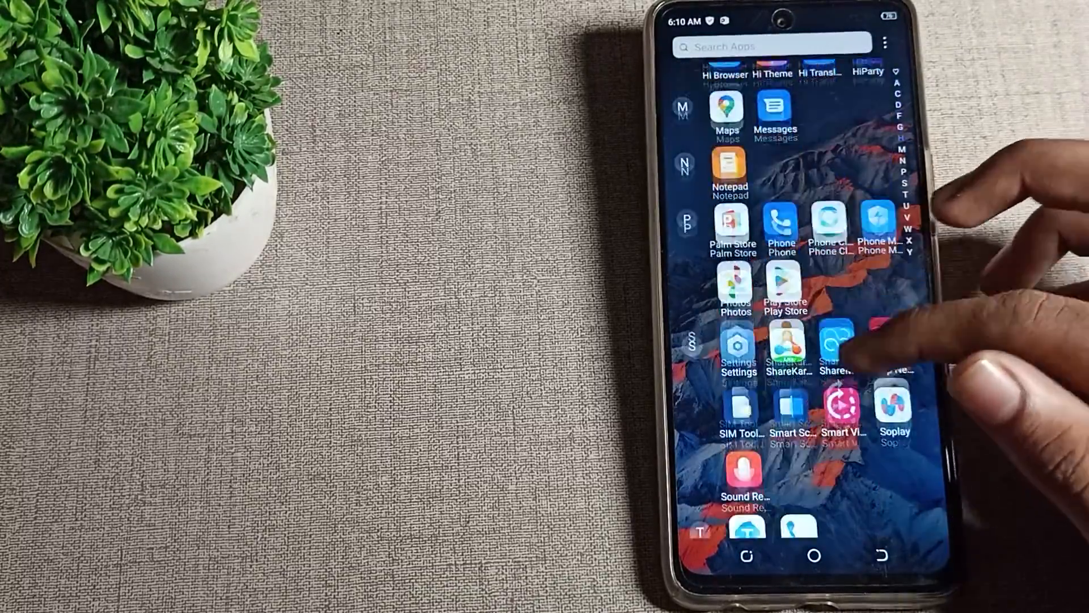
{"action": "scroll", "scroll_direction": "down", "scroll_amount": 3}
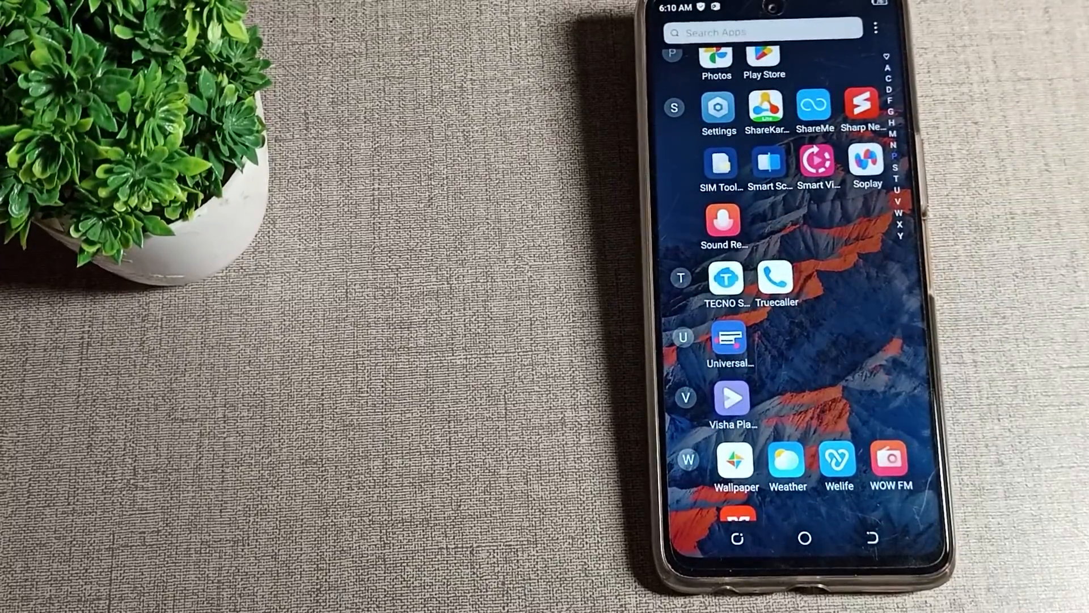
{"action": "scroll", "scroll_direction": "down", "scroll_amount": 3}
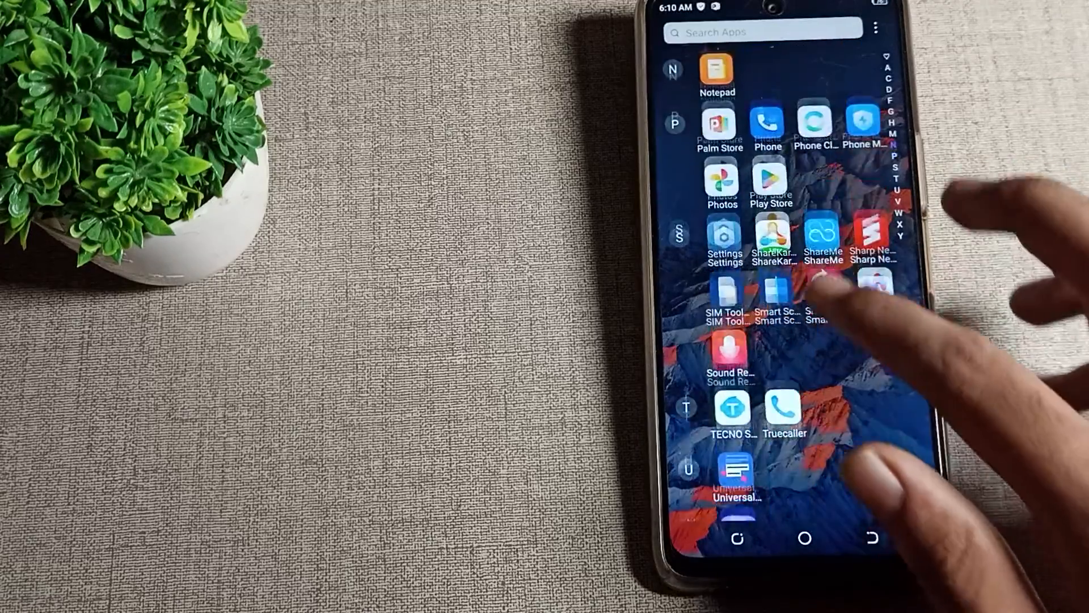
{"action": "left_click", "coordinate": [723, 241]}
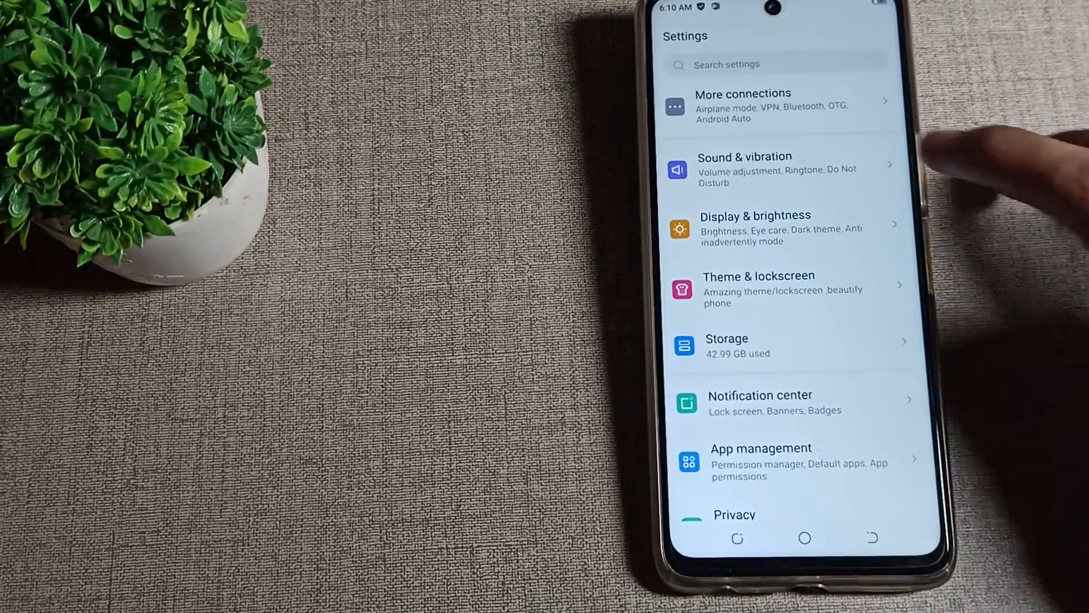
{"action": "left_click", "coordinate": [745, 169]}
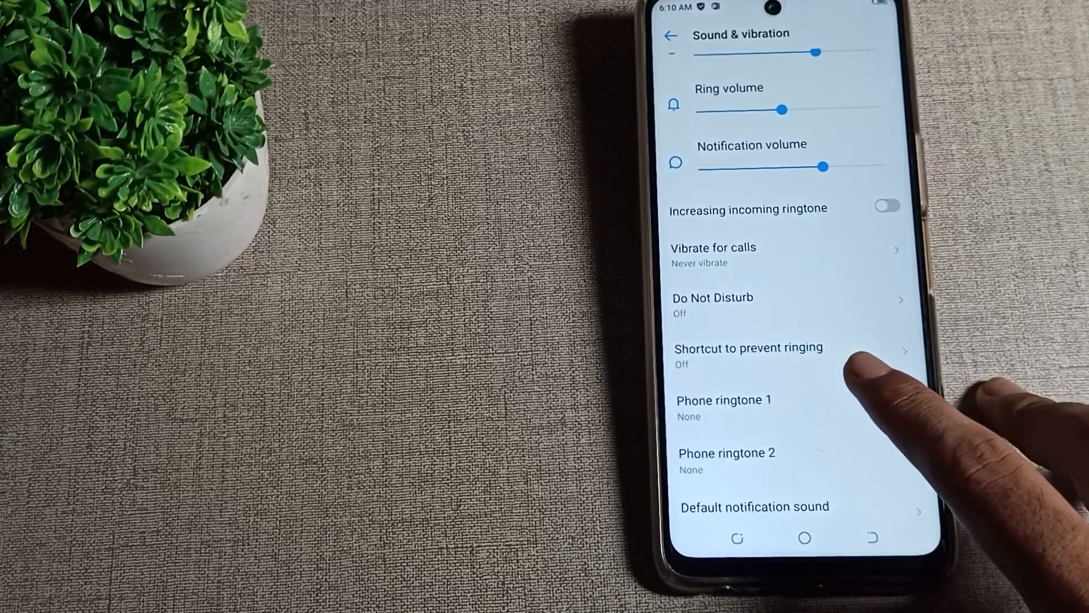
- Turn the prevent-ringing shortcut On with Vibrate, then return to Sound & vibration
{"action": "left_click", "coordinate": [749, 347]}
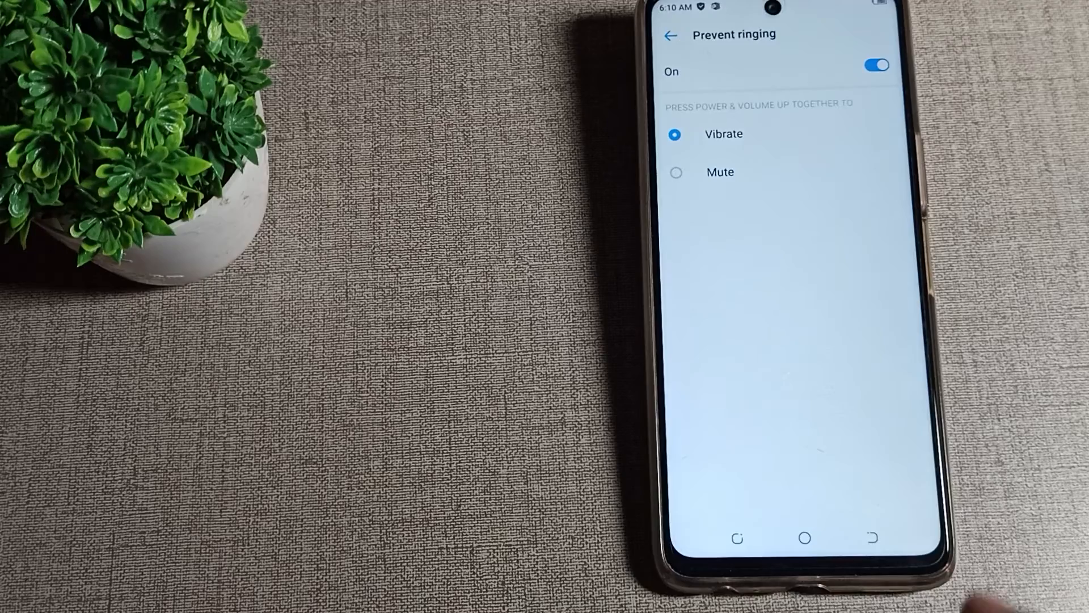
{"action": "left_click", "coordinate": [672, 36]}
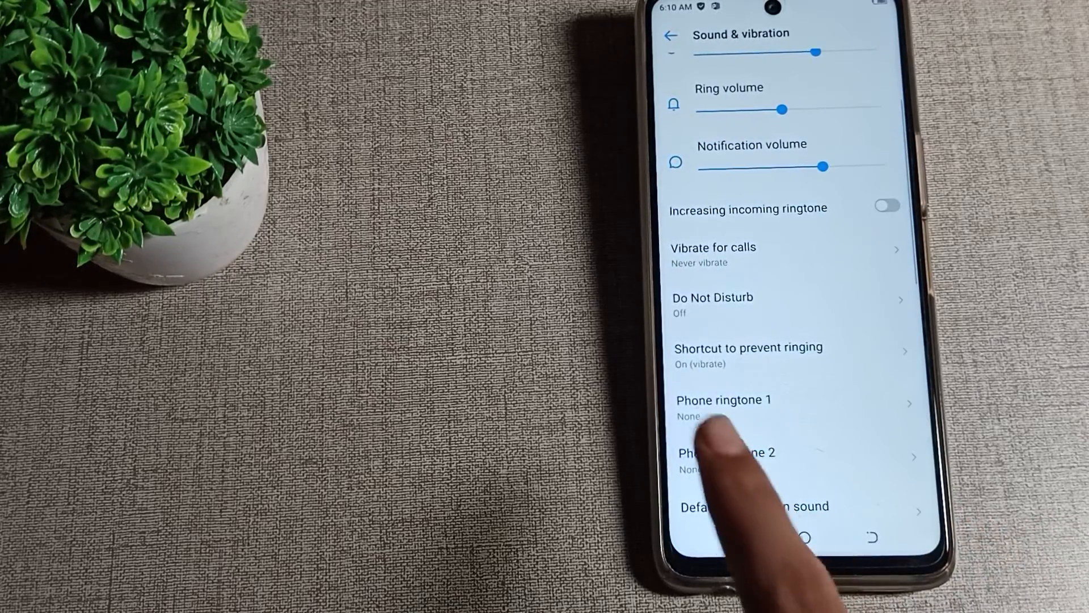